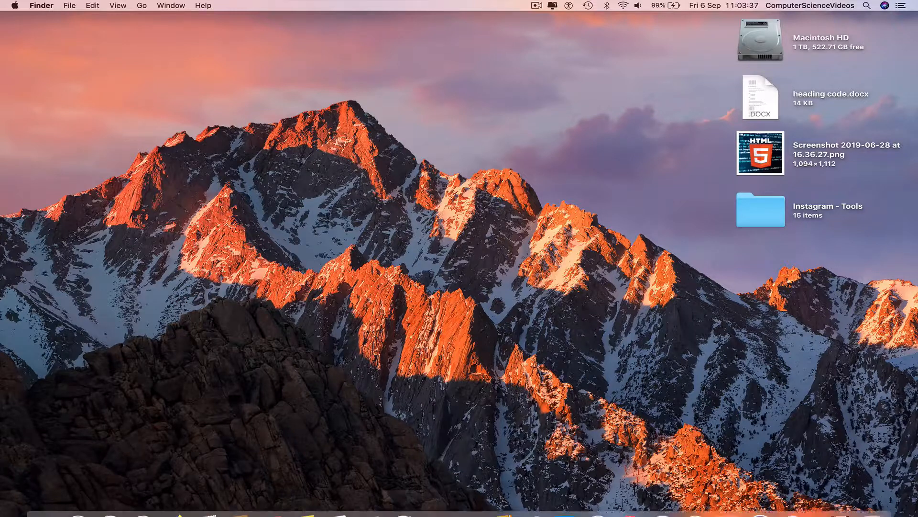
- Open a Finder window from the Dock, showing the Documents folder
{"action": "left_click", "coordinate": [44, 501]}
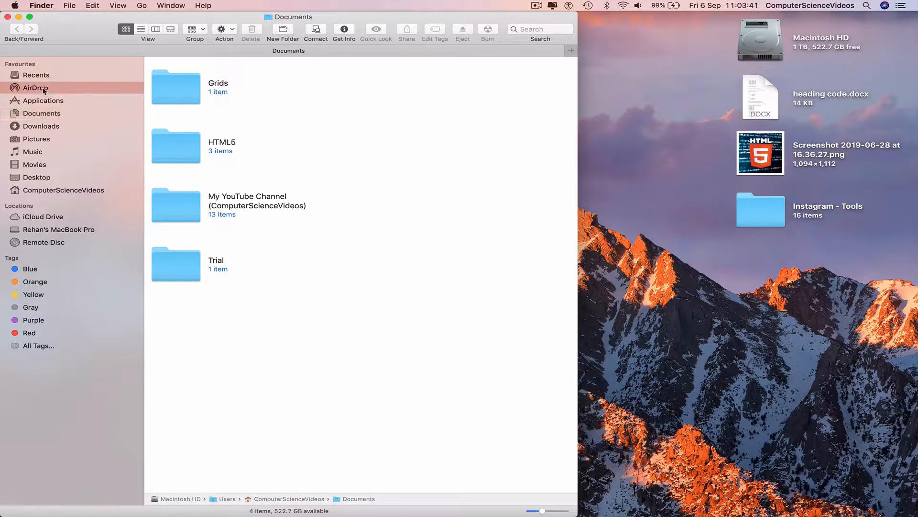
- Show AirDrop in the Finder sidebar and select the HTML5 screenshot on the desktop
{"action": "left_click", "coordinate": [35, 87]}
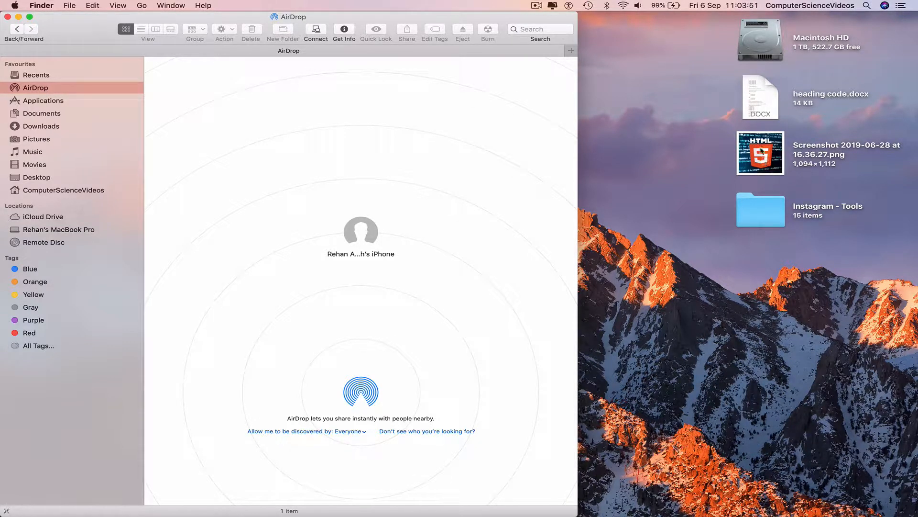
{"action": "left_click", "coordinate": [759, 153]}
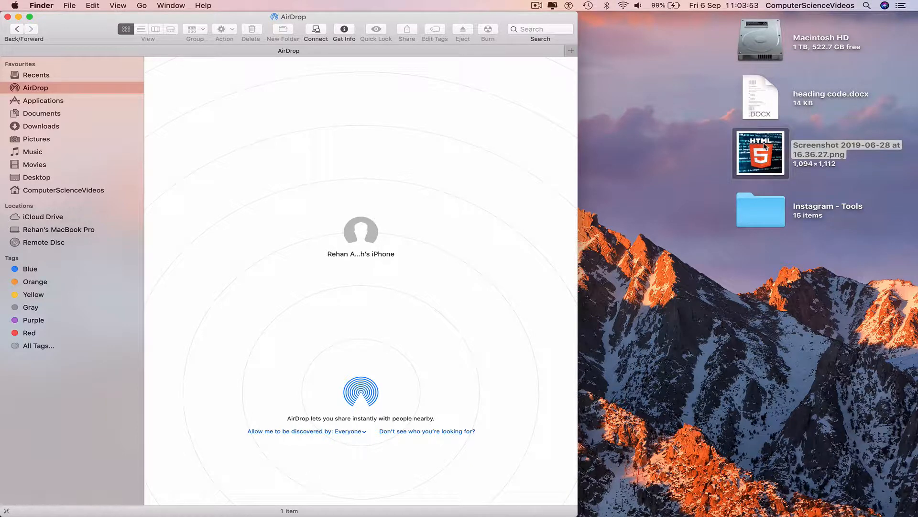
- Drag the HTML5 screenshot onto the iPhone icon in the AirDrop window
{"action": "left_click_drag", "start_coordinate": [760, 153], "coordinate": [543, 203]}
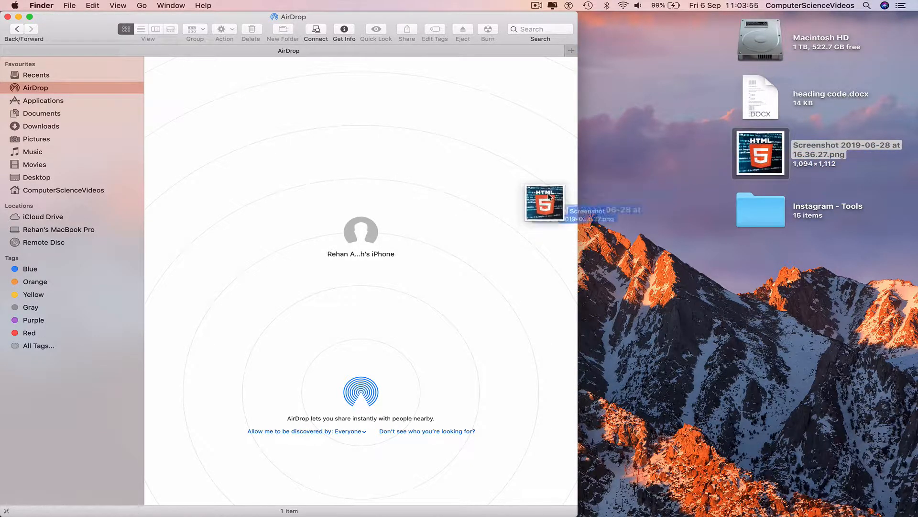
{"action": "left_click_drag", "start_coordinate": [543, 202], "coordinate": [360, 239]}
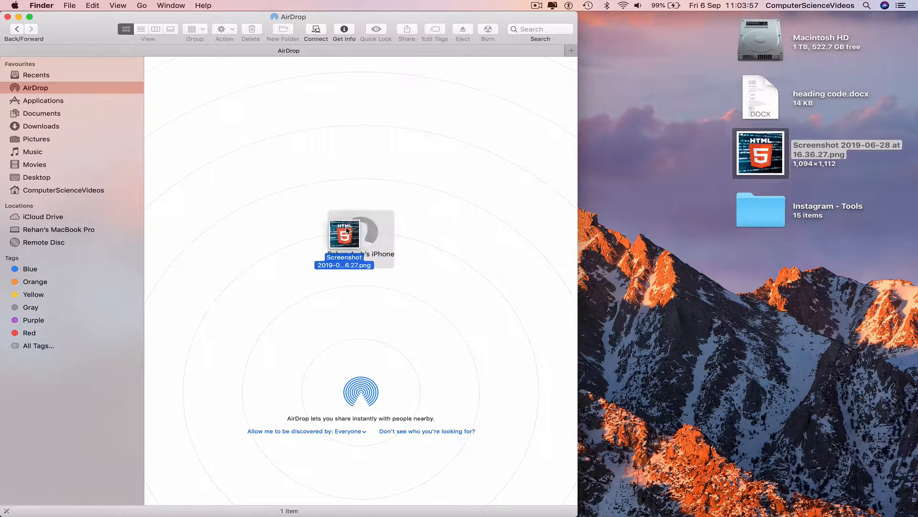
{"action": "left_click", "coordinate": [361, 230]}
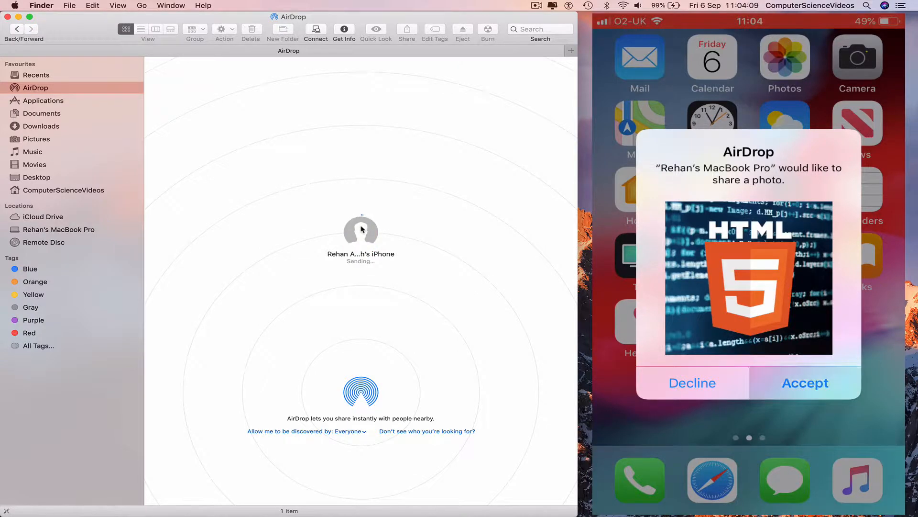
- Accept the incoming HTML5 screenshot on the iPhone's AirDrop prompt
{"action": "left_click", "coordinate": [805, 382]}
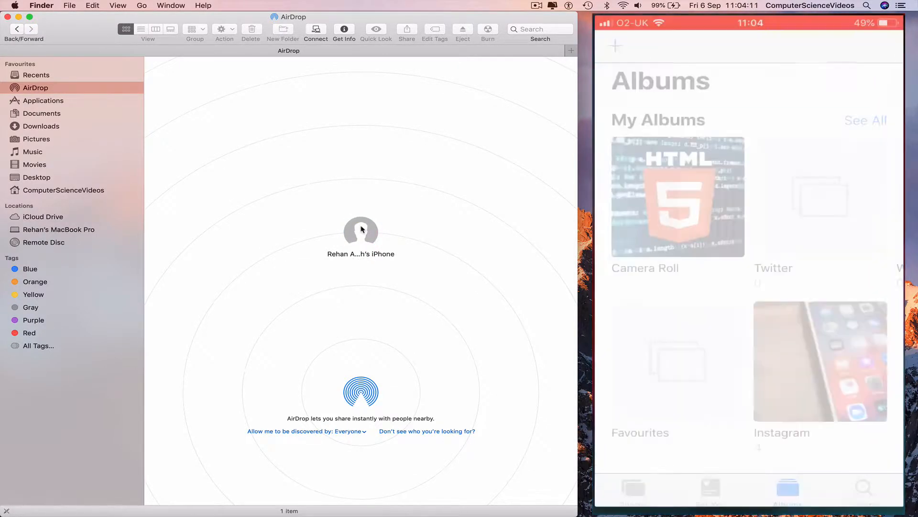